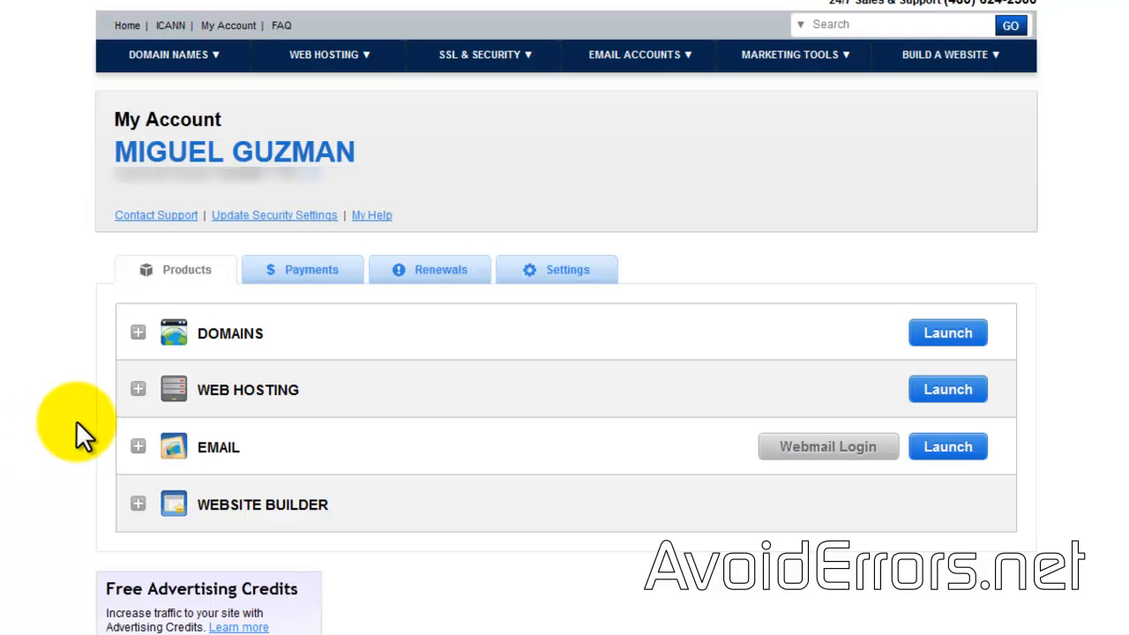
Expand WEB HOSTING to list the avoiderrors.es and avoiderrors.org hosting accounts.
left_click(137, 389)
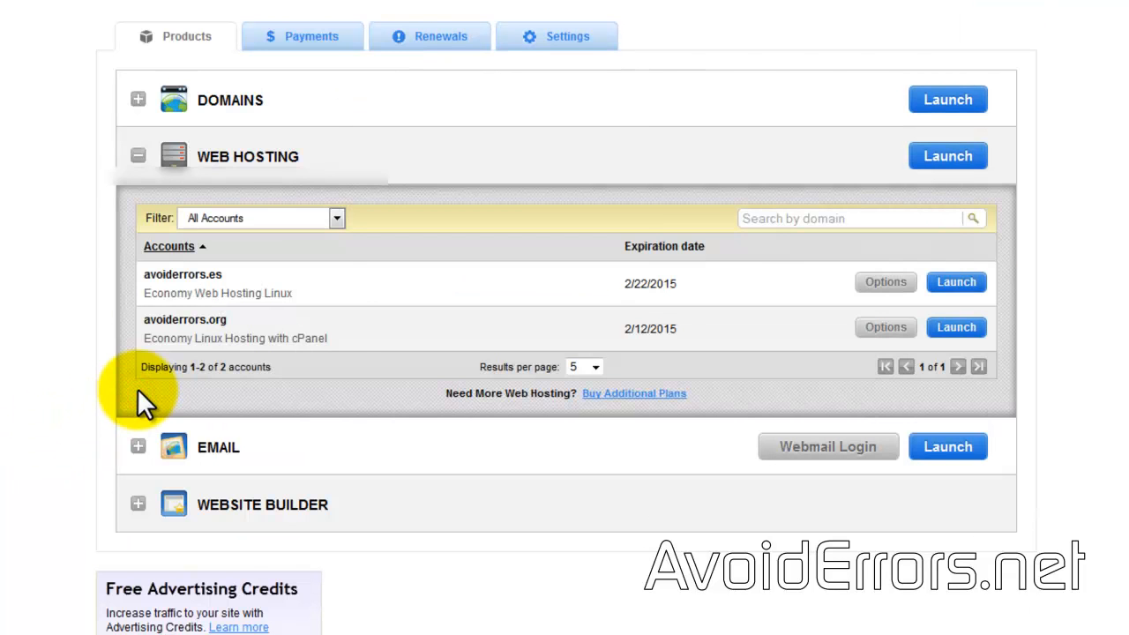
mouse_move(333, 304)
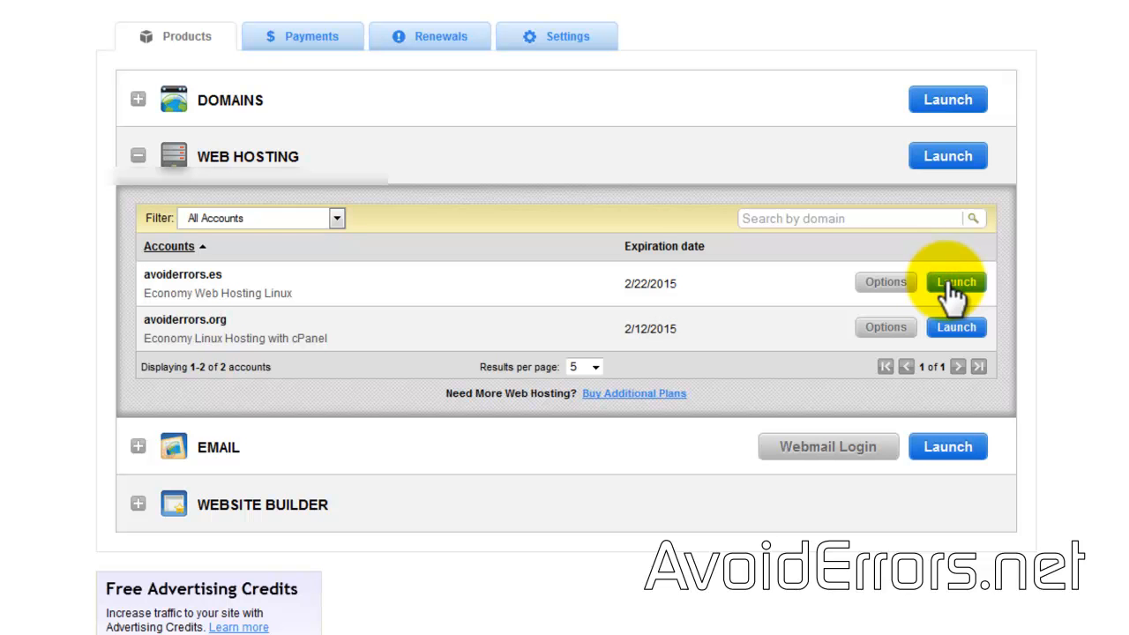
Launch the avoiderrors.es hosting dashboard and open its FTP Users manager under Settings.
left_click(955, 282)
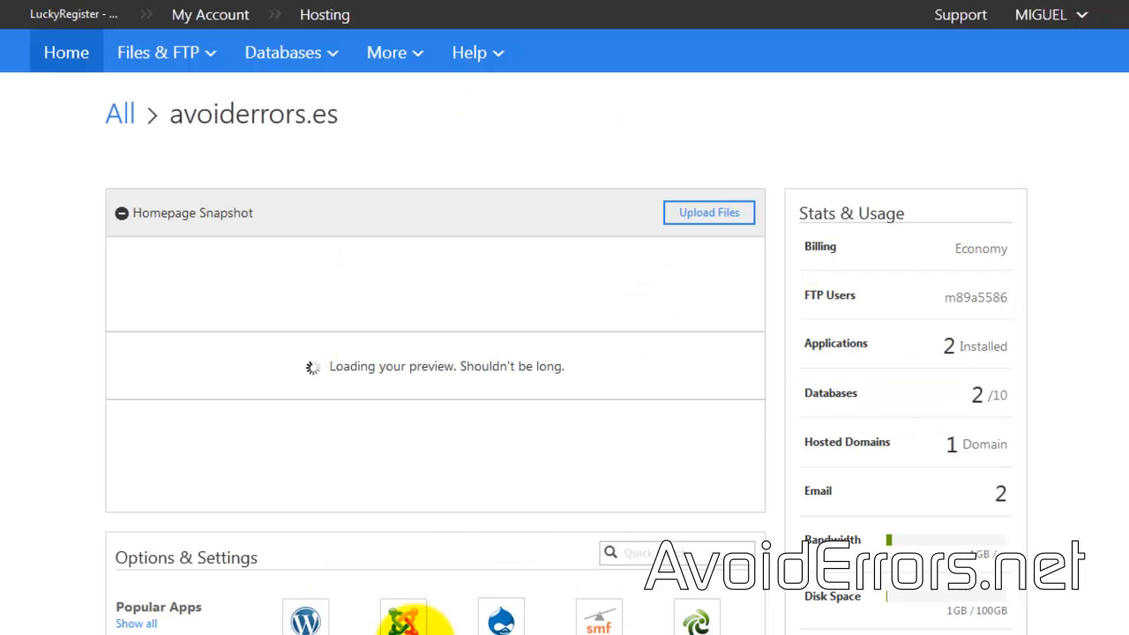
scroll("down", 3)
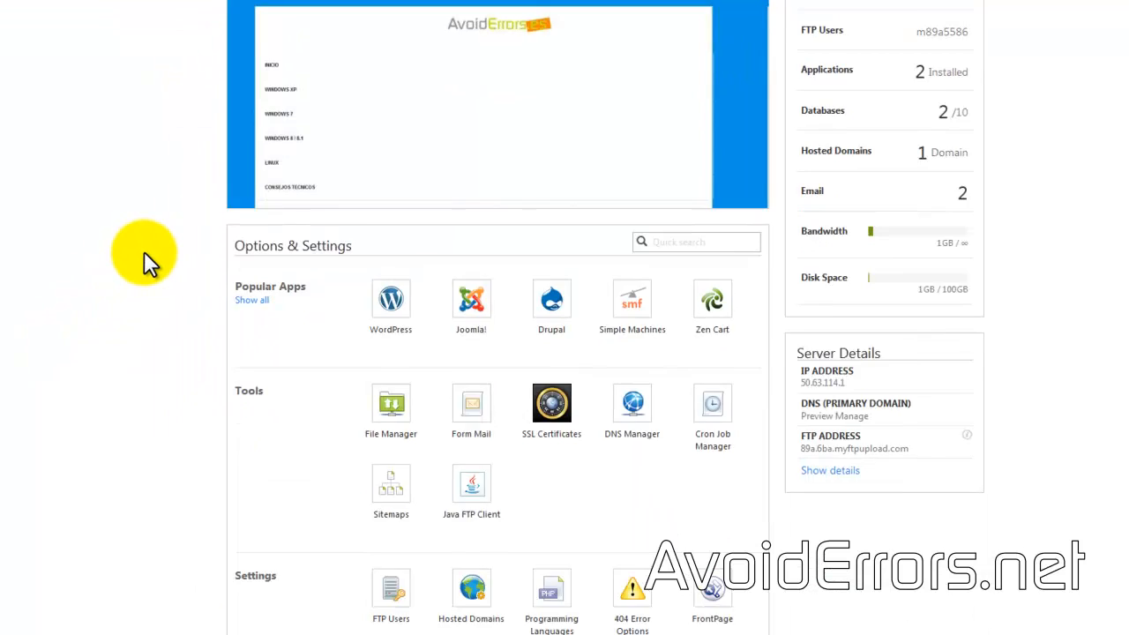
scroll("down", 3)
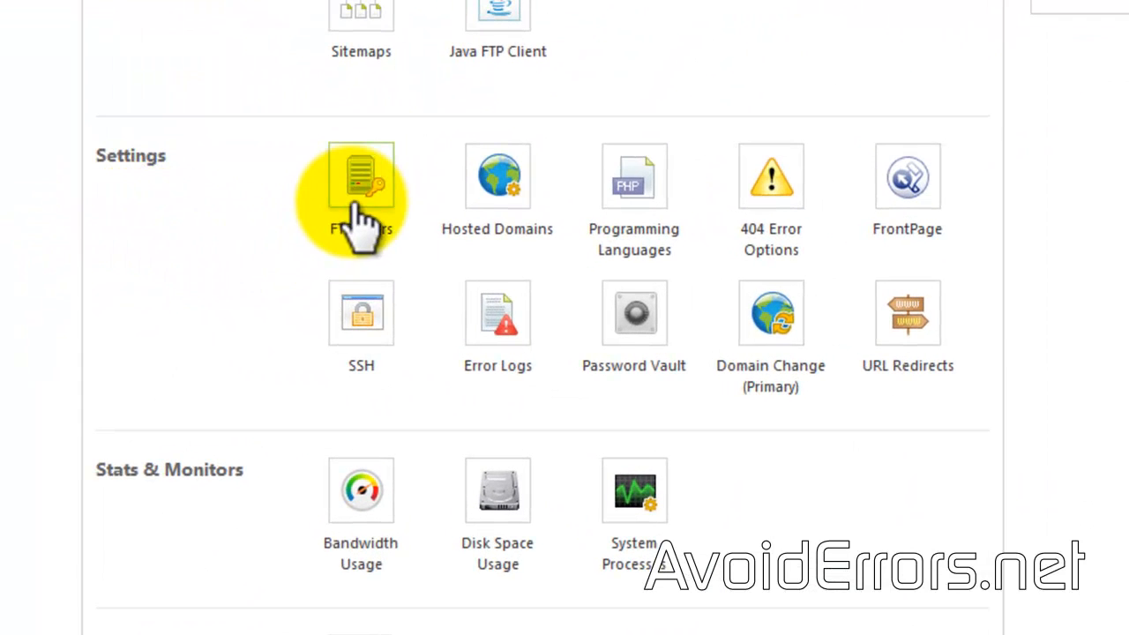
left_click(361, 175)
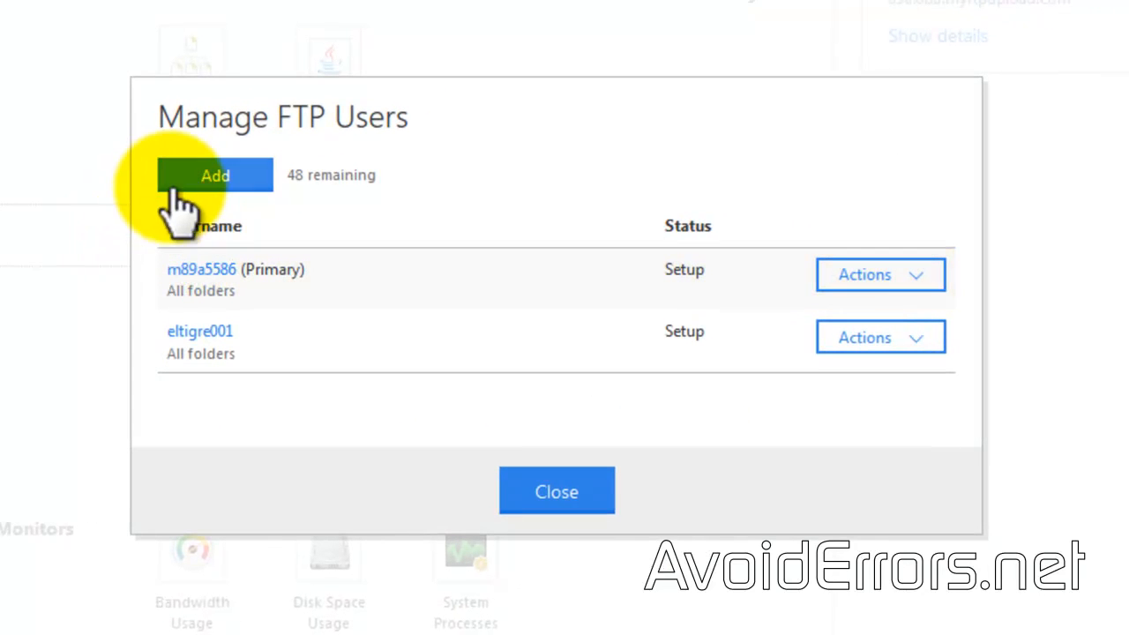
Add FTP user avoiderrors1 with access to all folders and a password.
left_click(215, 175)
type("avoiderrors1")
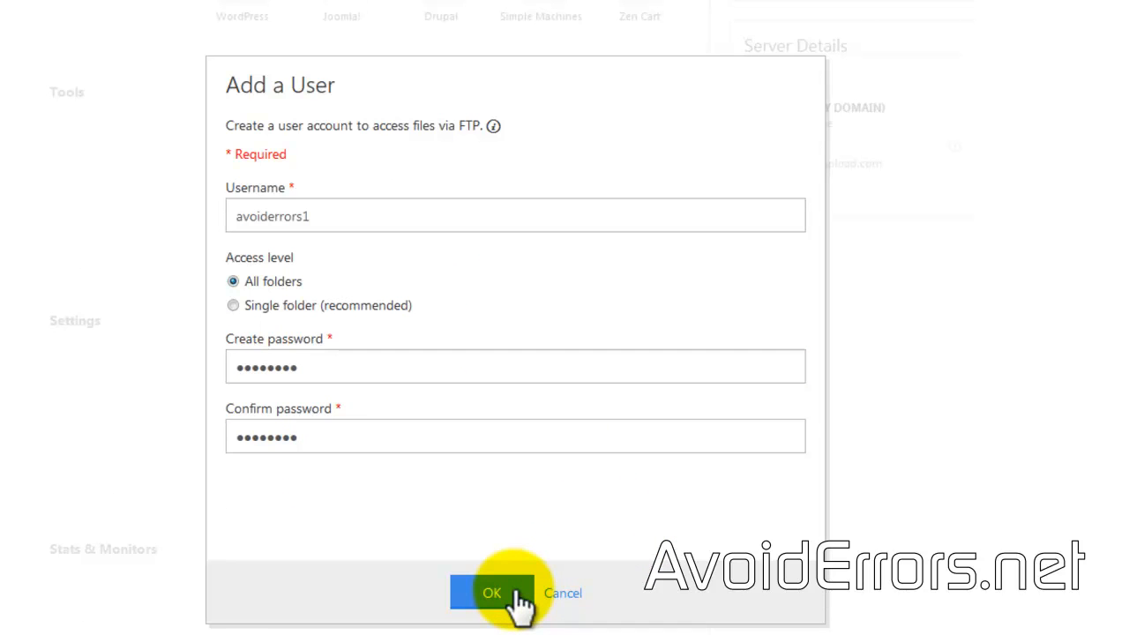
left_click(491, 592)
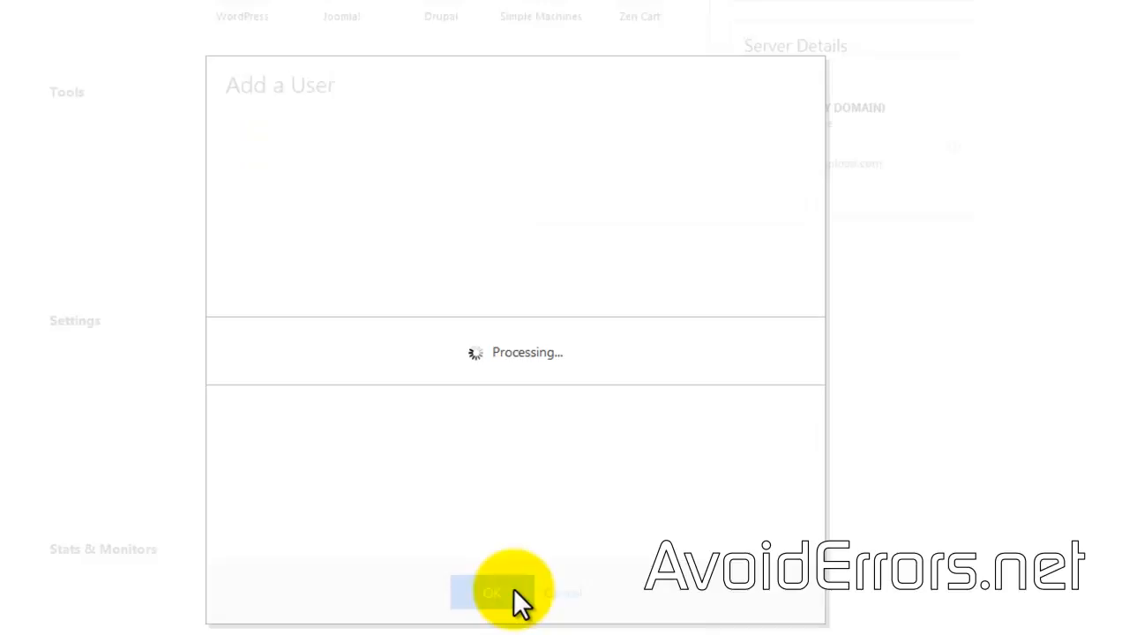
Open cPanel FTP Accounts and set the new account's directory to public_html.
left_click(492, 591)
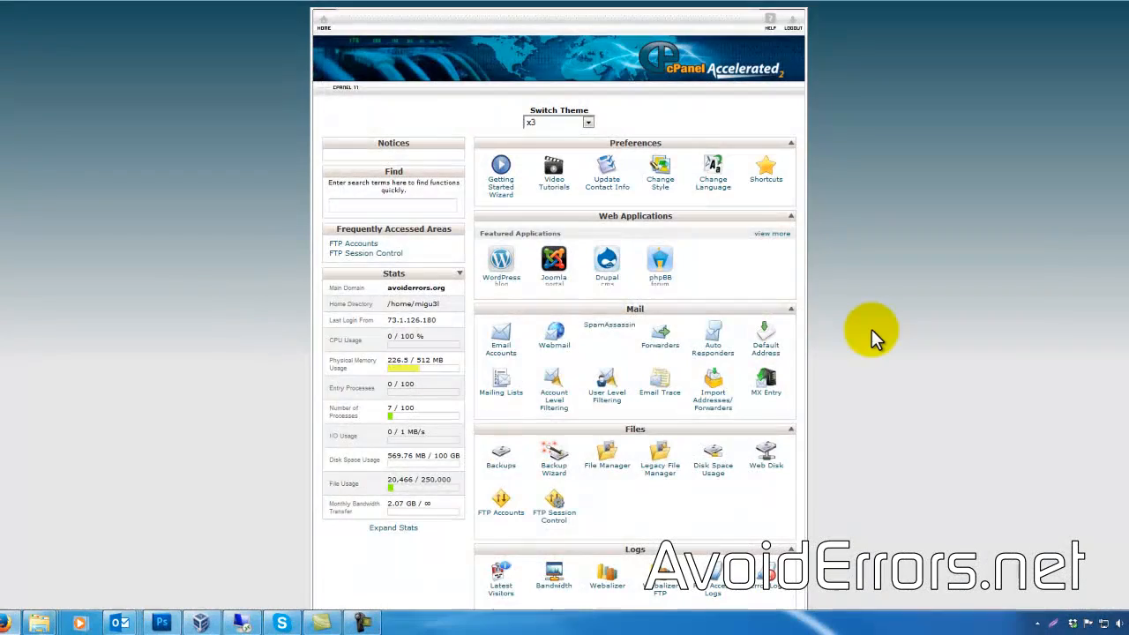
scroll("down", 3)
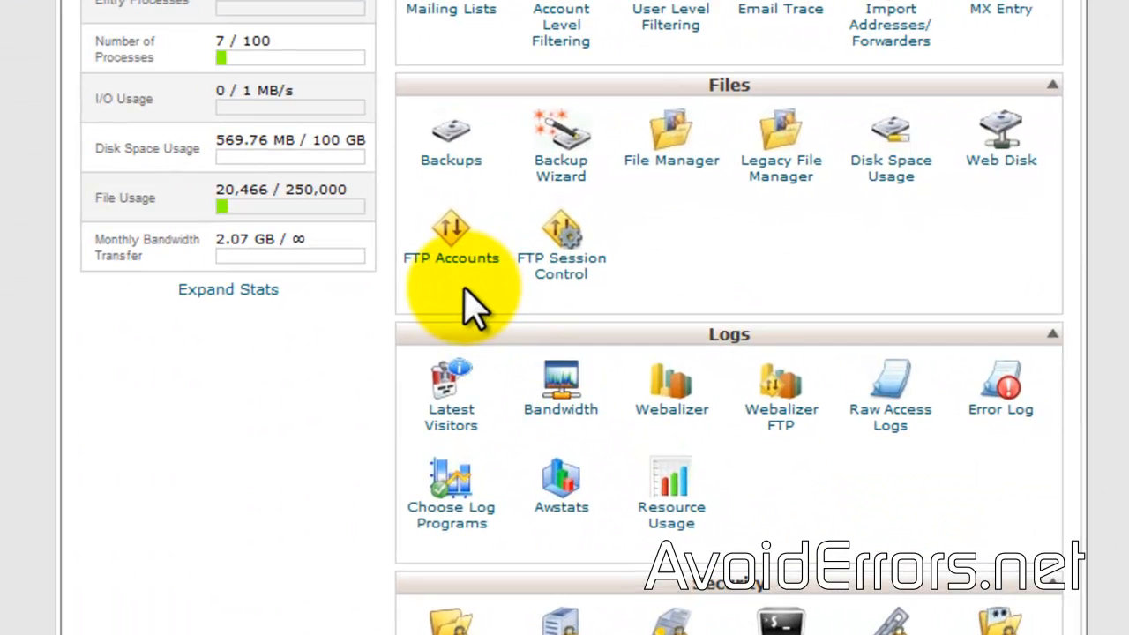
left_click(451, 234)
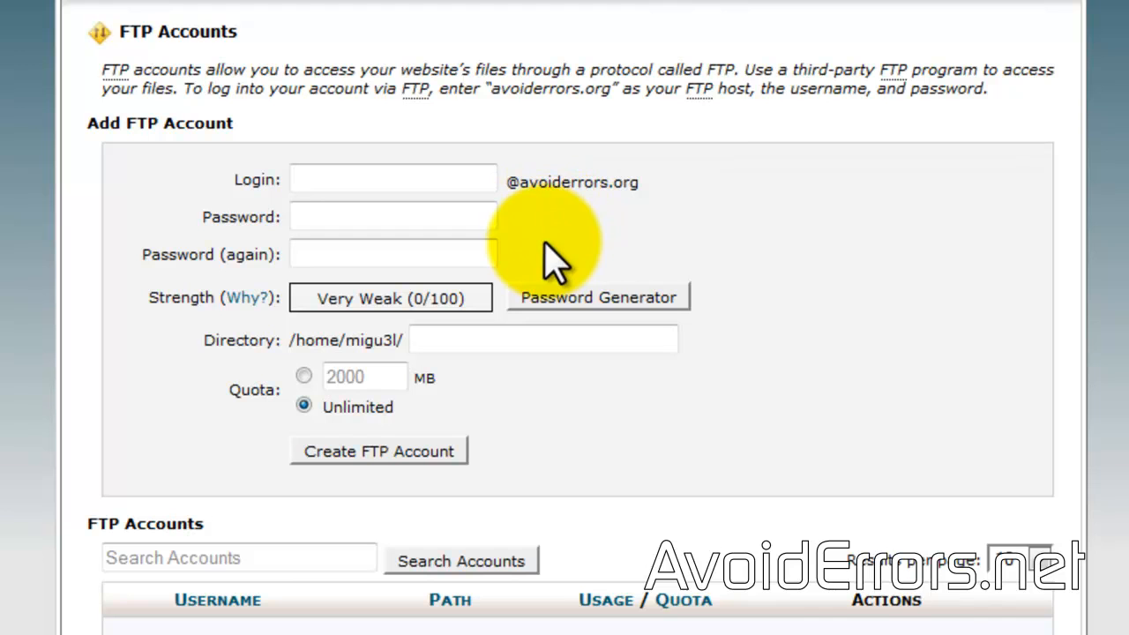
mouse_move(503, 371)
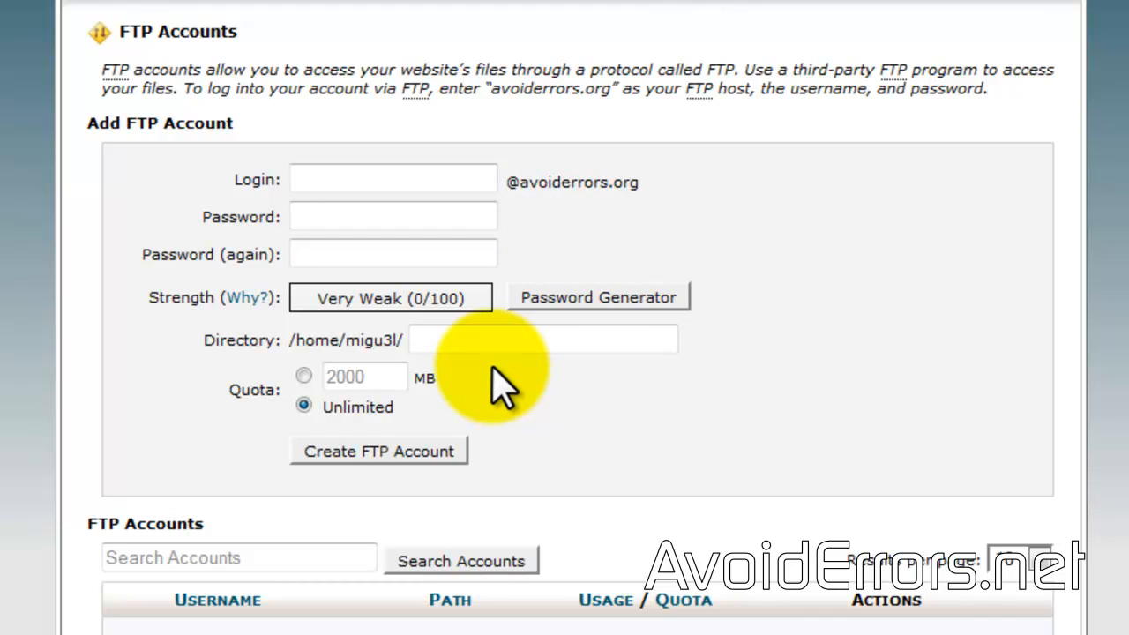
left_click(542, 340)
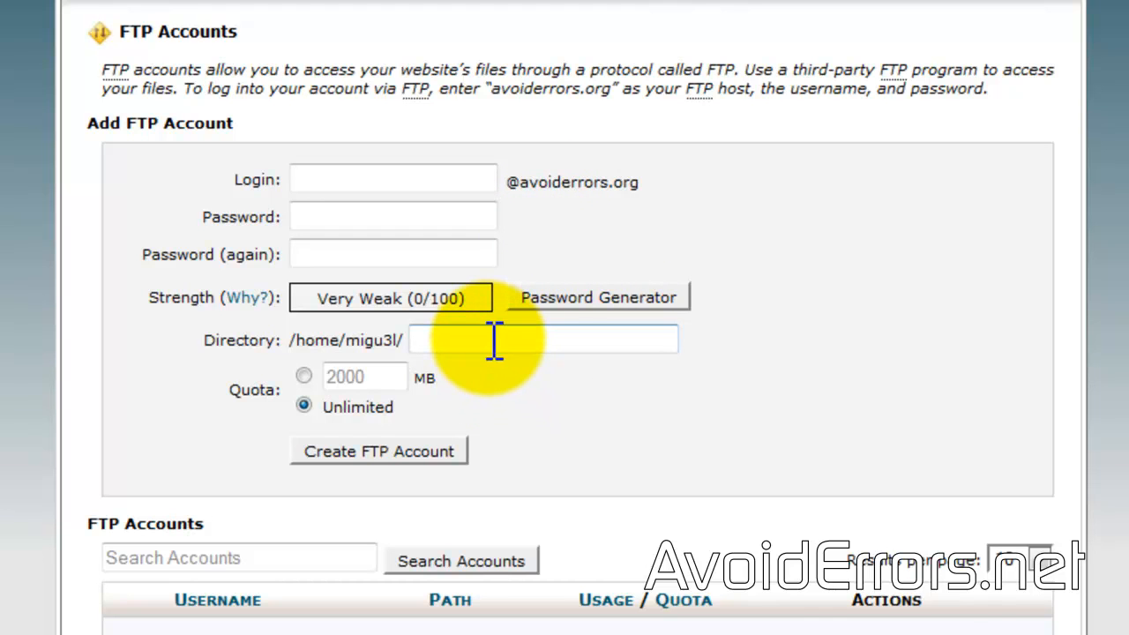
type("pu")
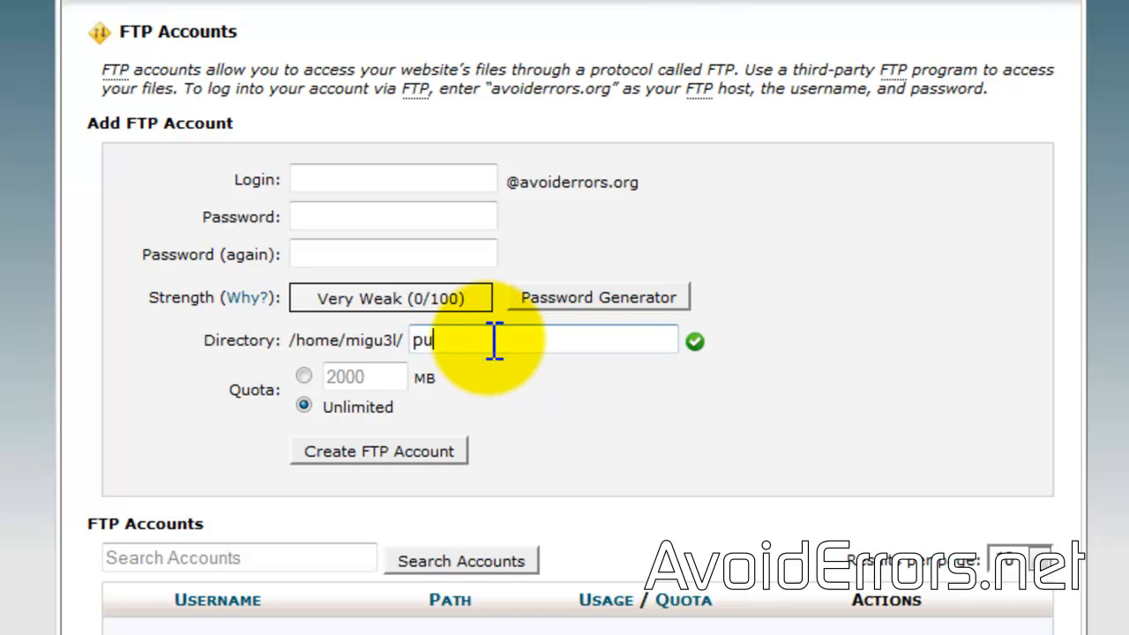
type("pu")
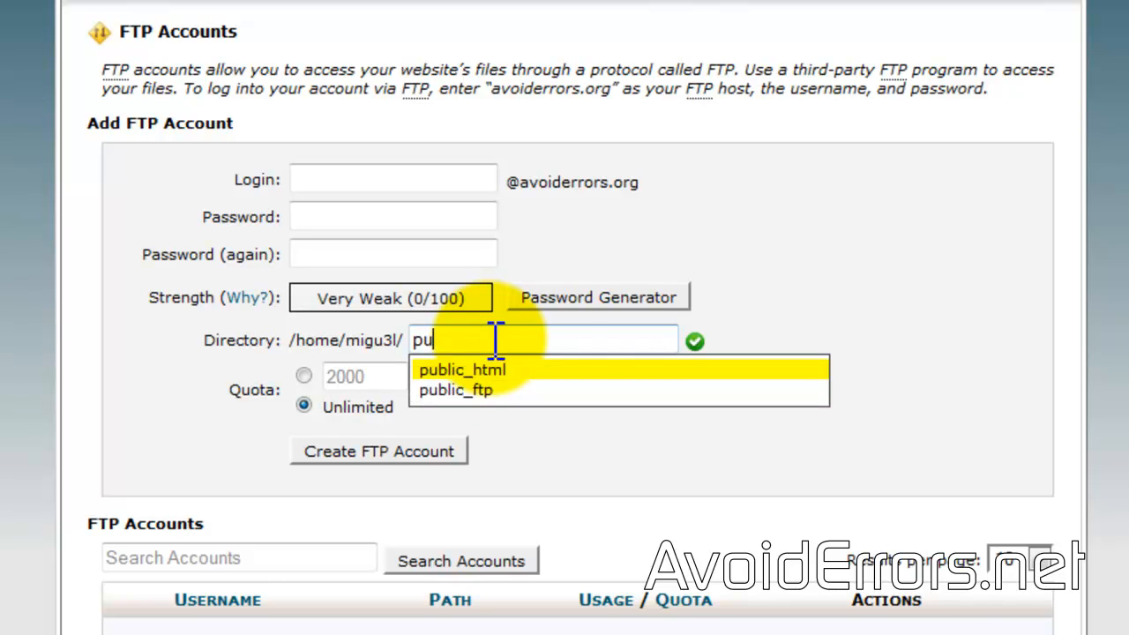
mouse_move(560, 392)
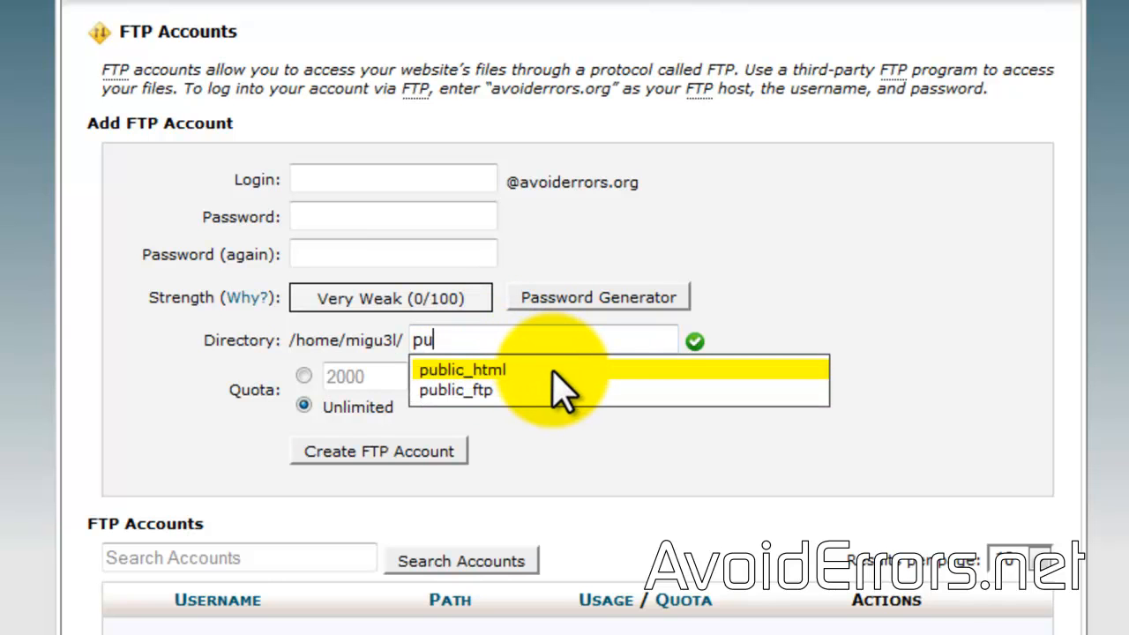
left_click(462, 369)
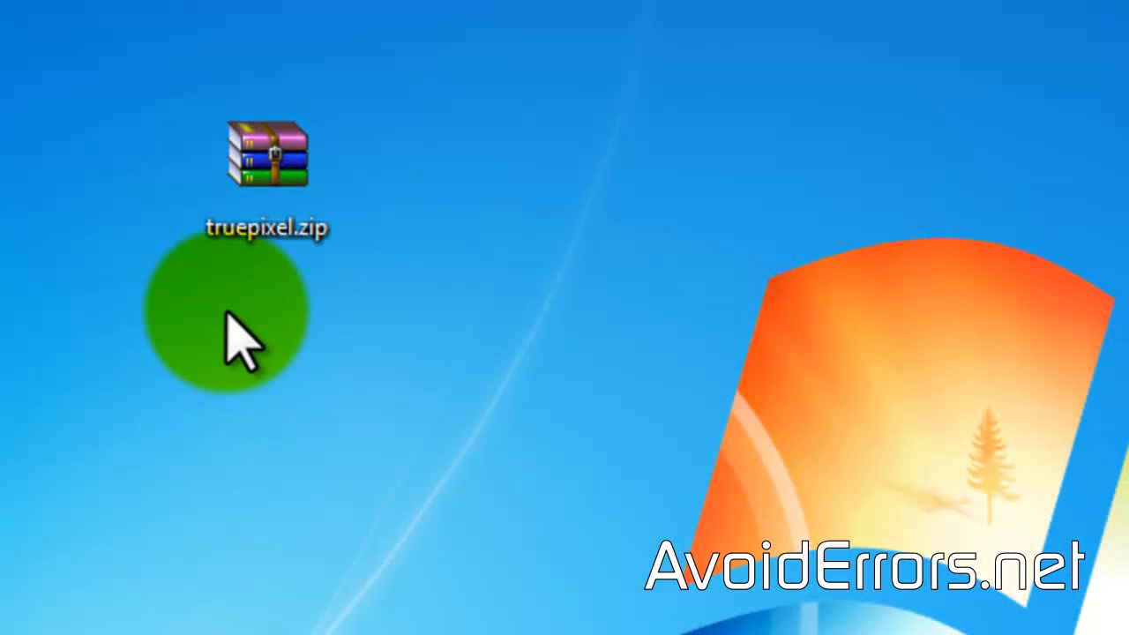
Extract truepixel.zip onto the desktop as a truepixel folder.
right_click(267, 157)
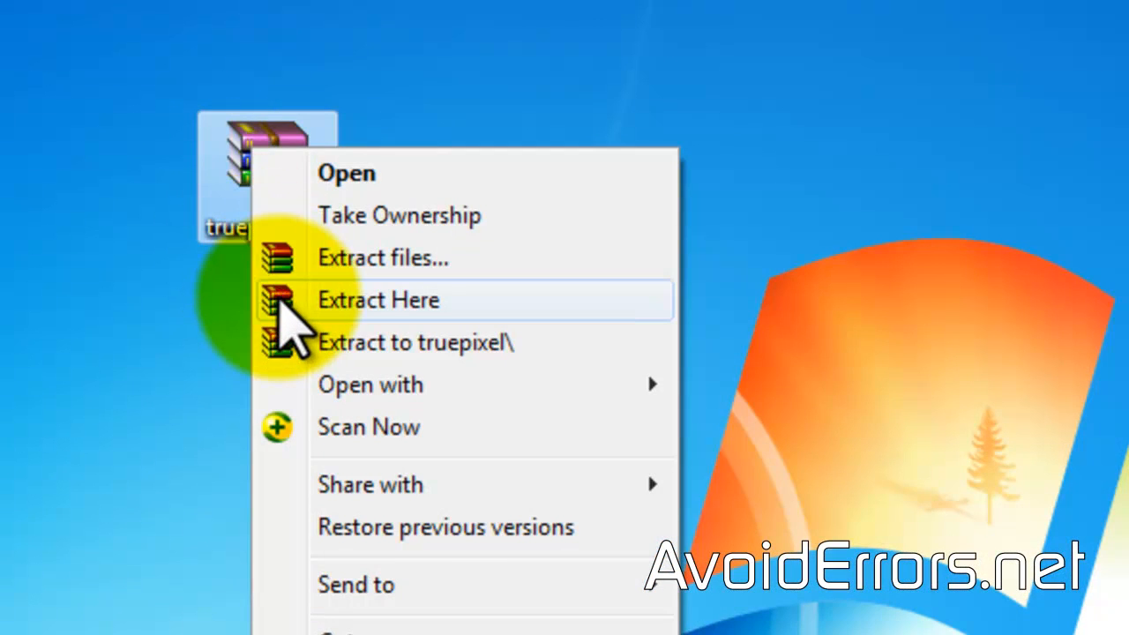
left_click(378, 300)
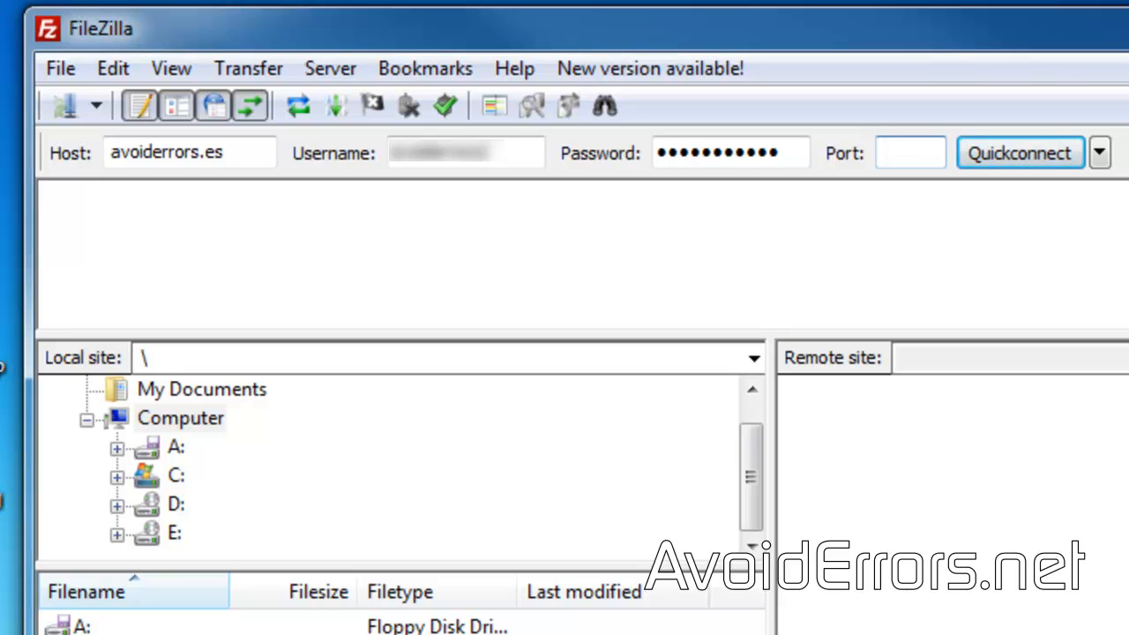
Quickconnect to avoiderrors.es on port 21 and expand the remote root to reveal wp-content.
type("21")
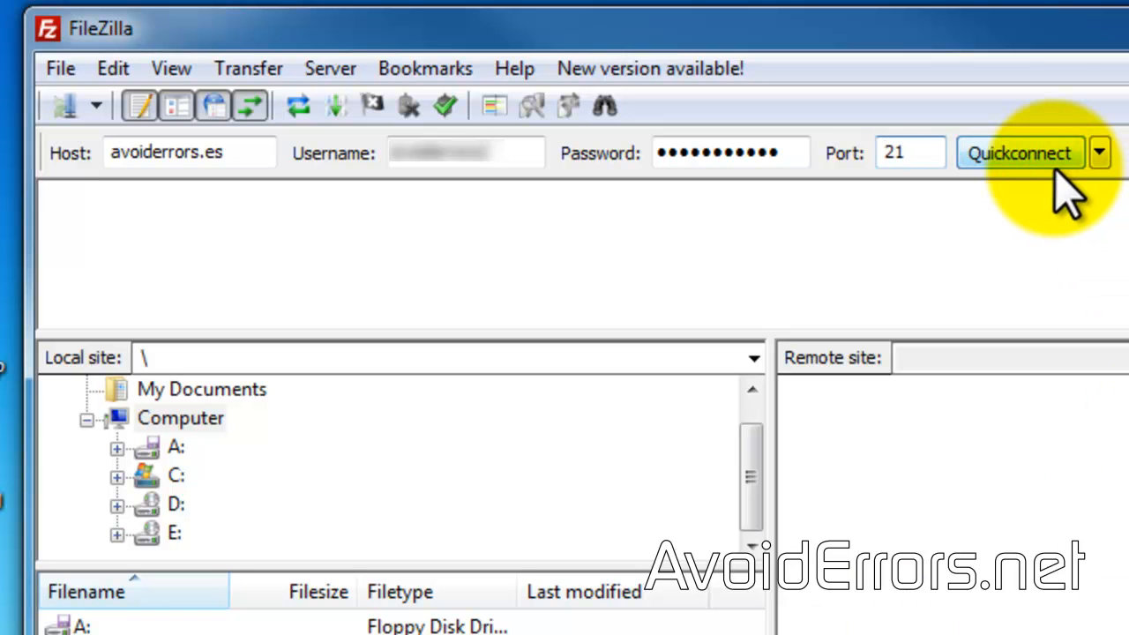
left_click(1020, 152)
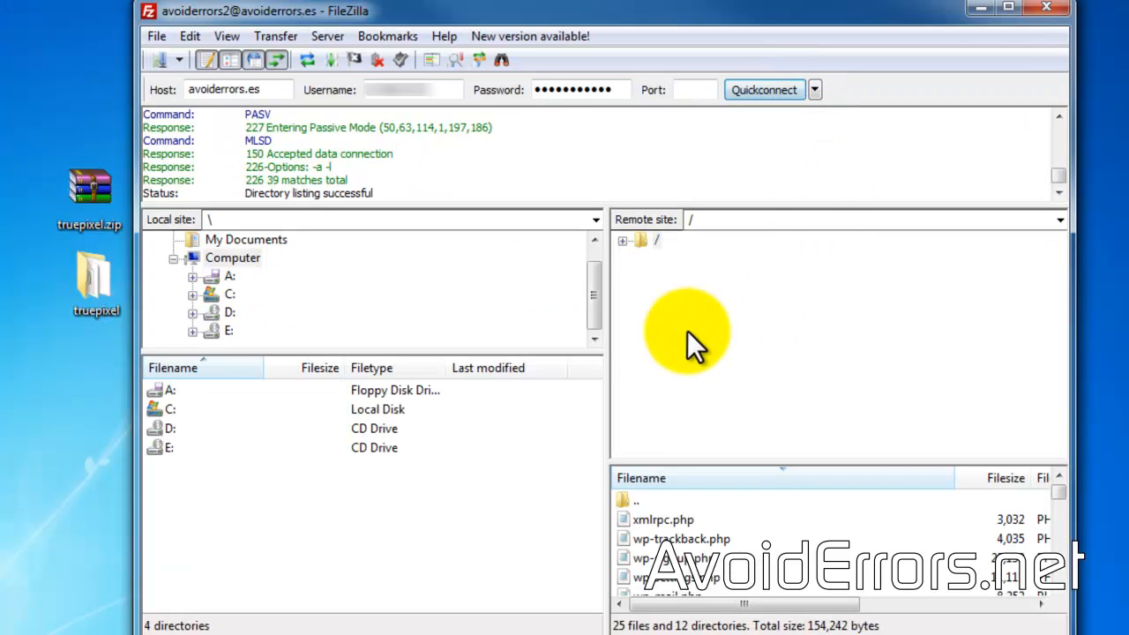
left_click(622, 240)
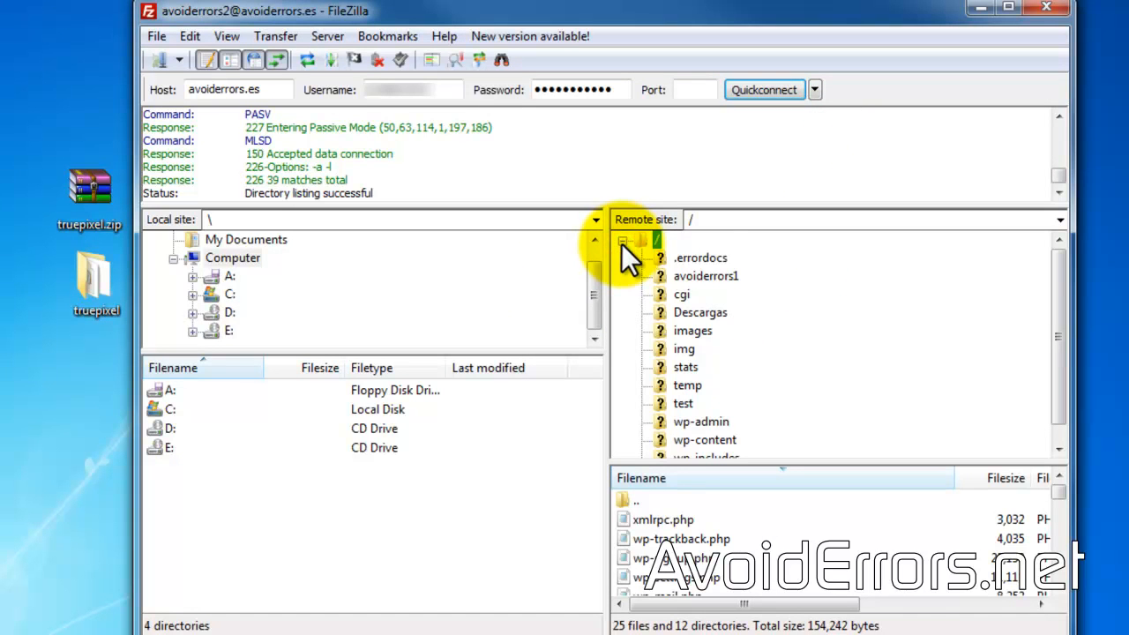
mouse_move(1053, 274)
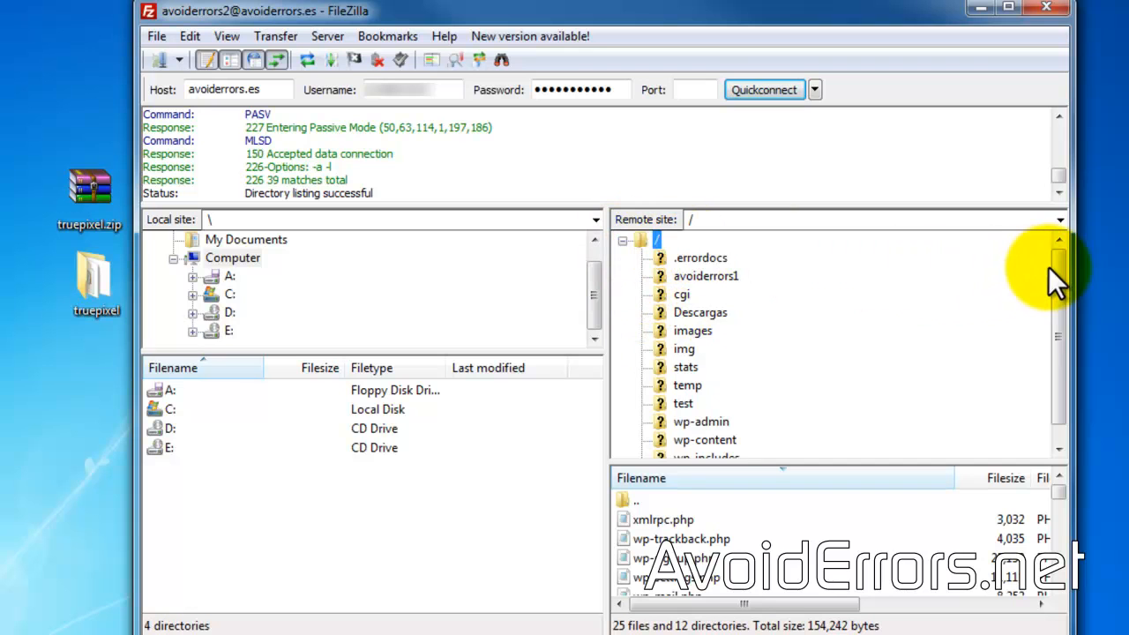
scroll("down", 3)
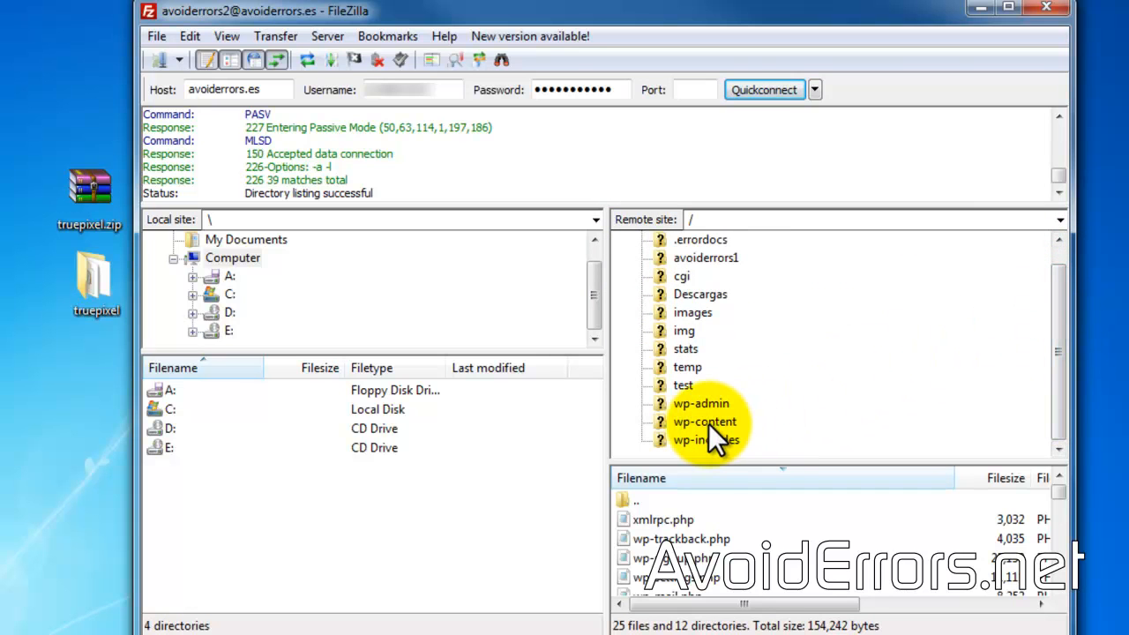
Upload the truepixel folder into wp-content/themes and select it after the transfer.
double_click(704, 420)
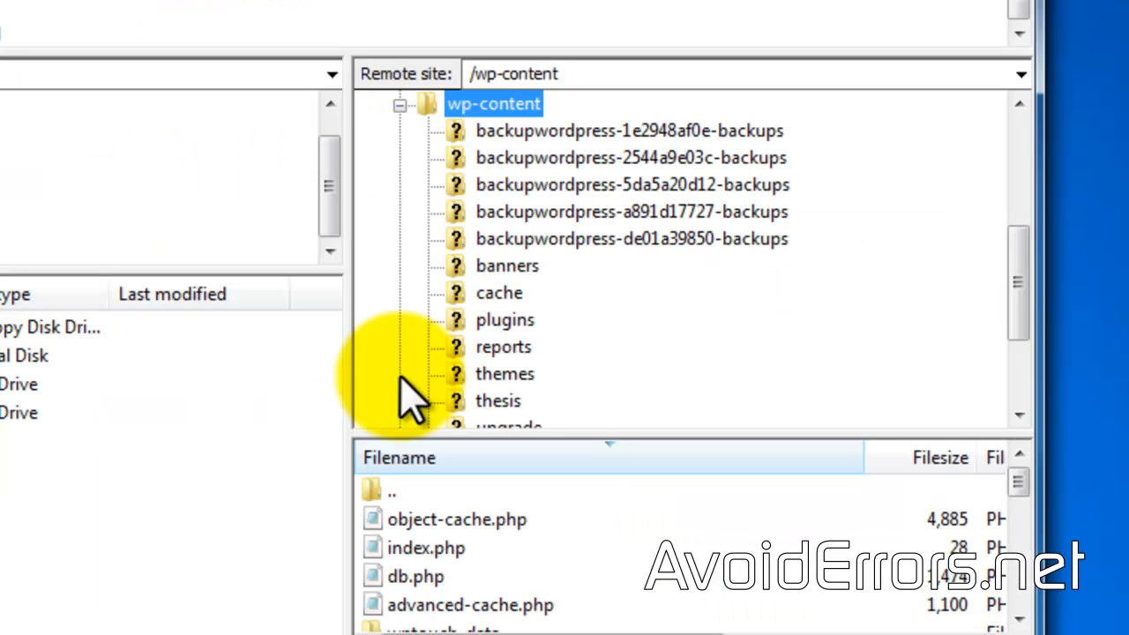
mouse_move(502, 397)
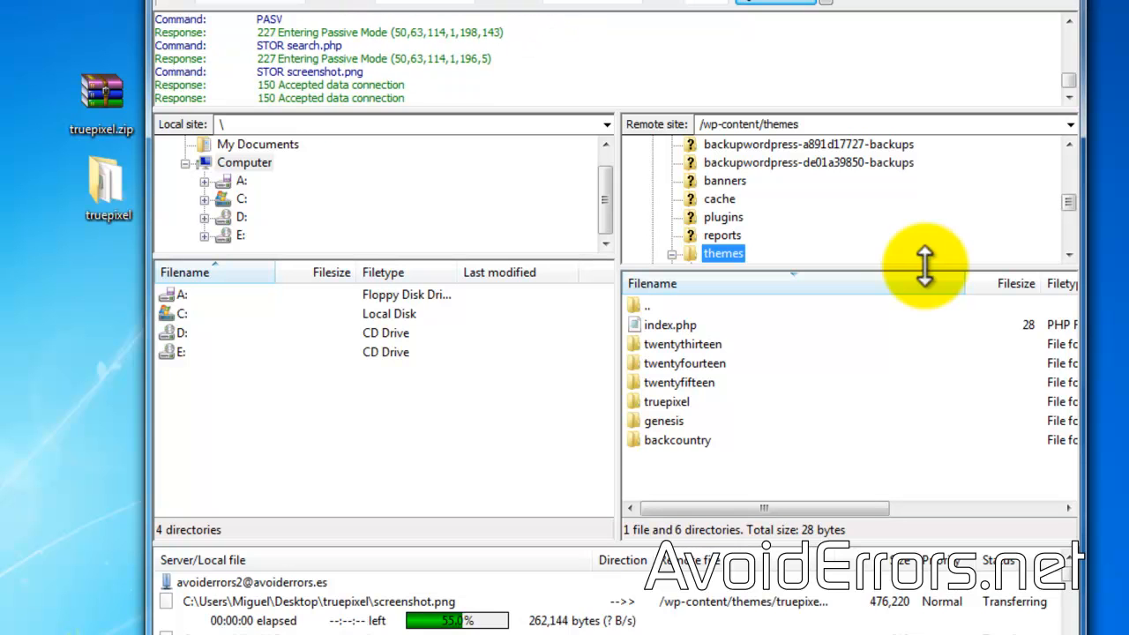
left_click(666, 401)
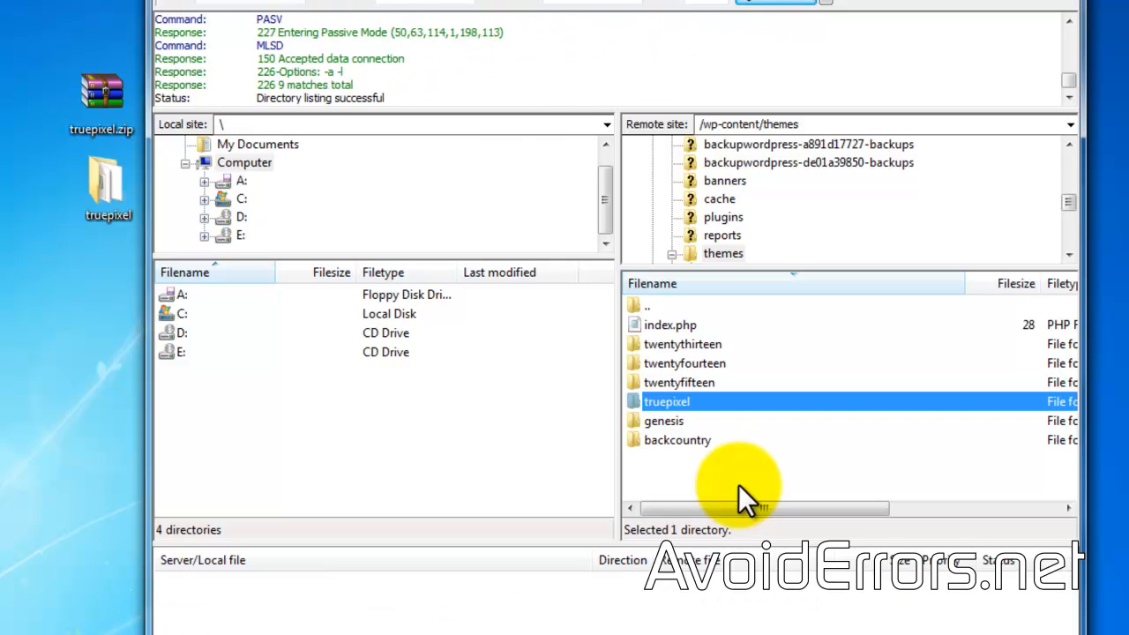
mouse_move(432, 114)
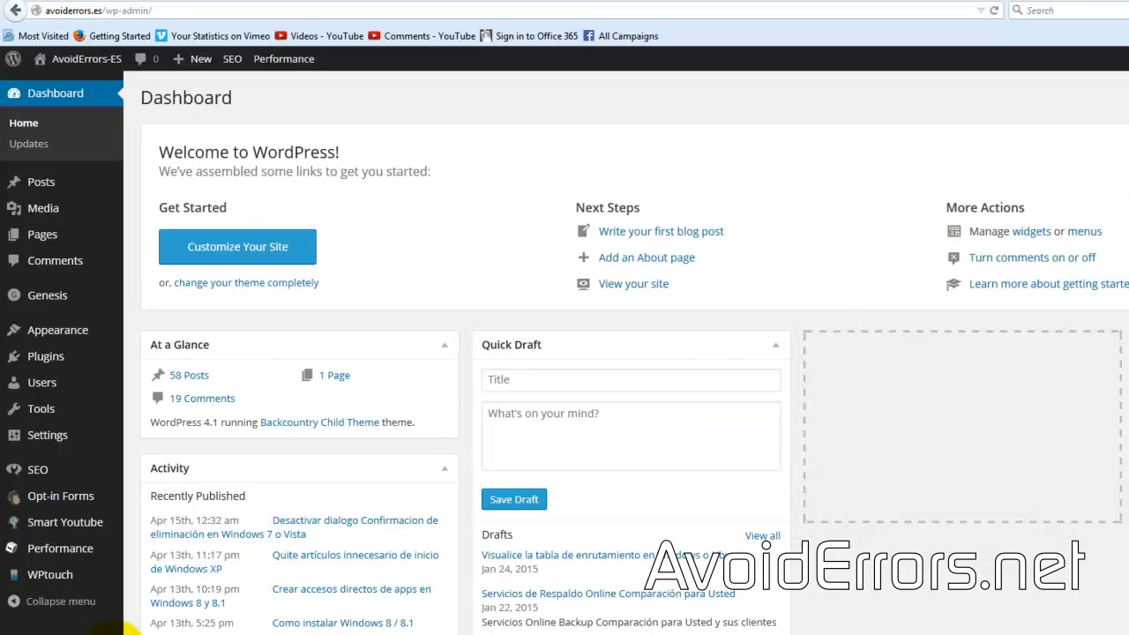
mouse_move(58, 330)
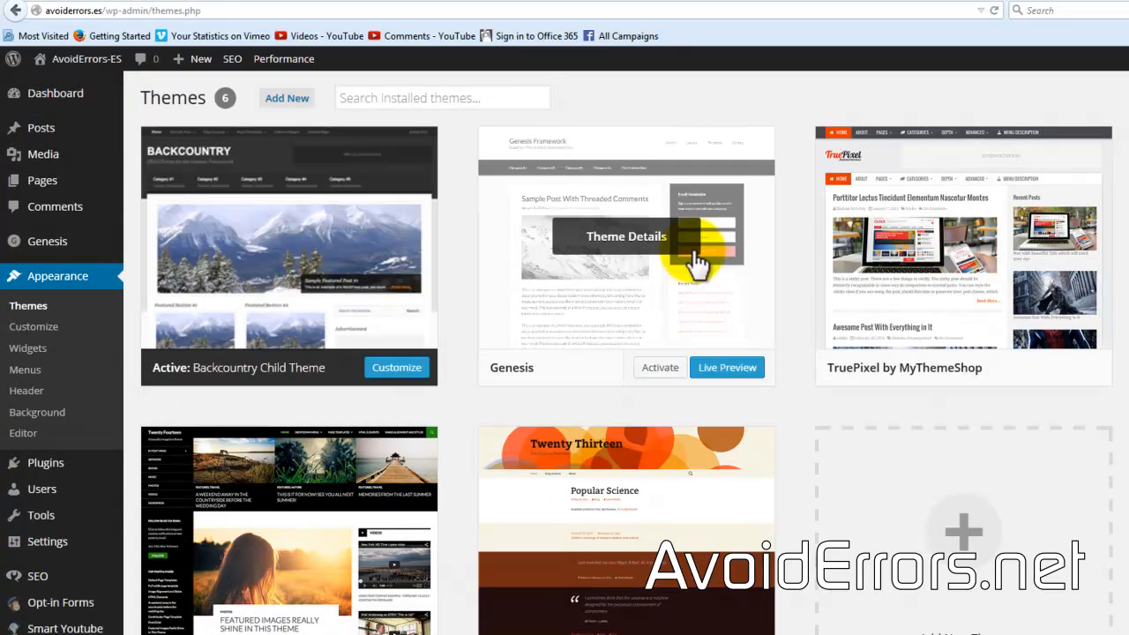
mouse_move(926, 243)
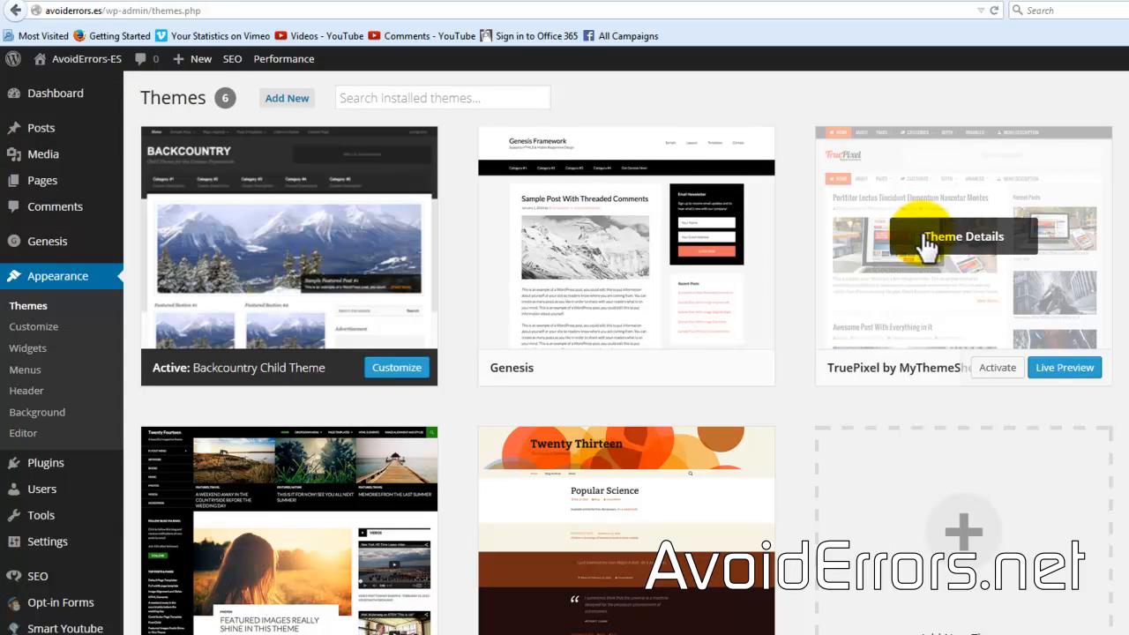
Open the TruePixel theme details and launch its Live Preview.
left_click(962, 236)
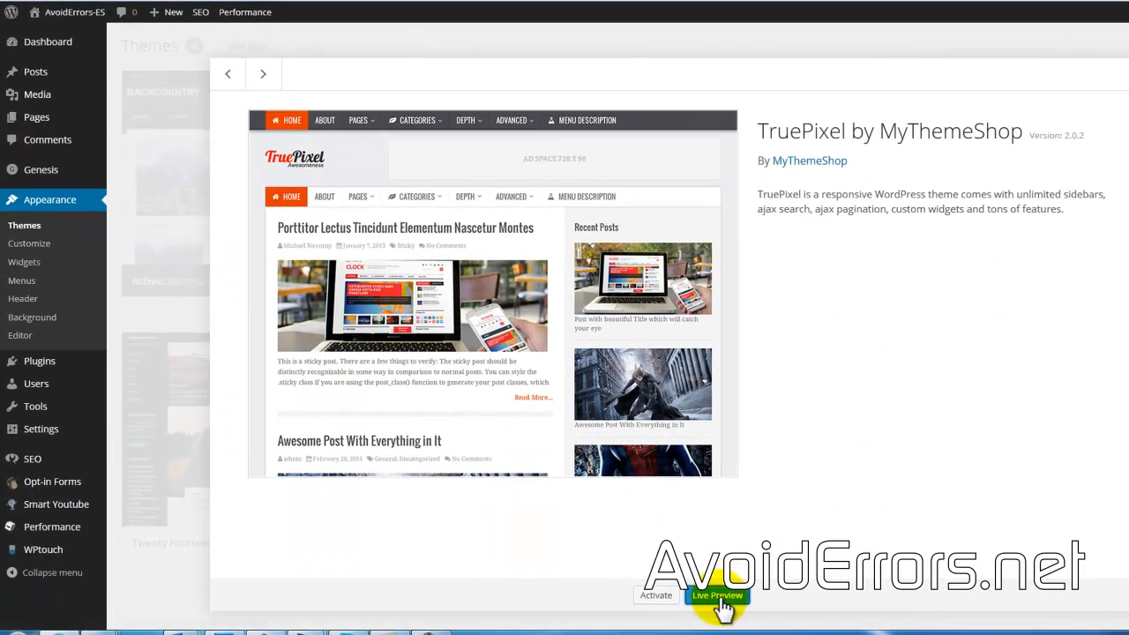
left_click(717, 596)
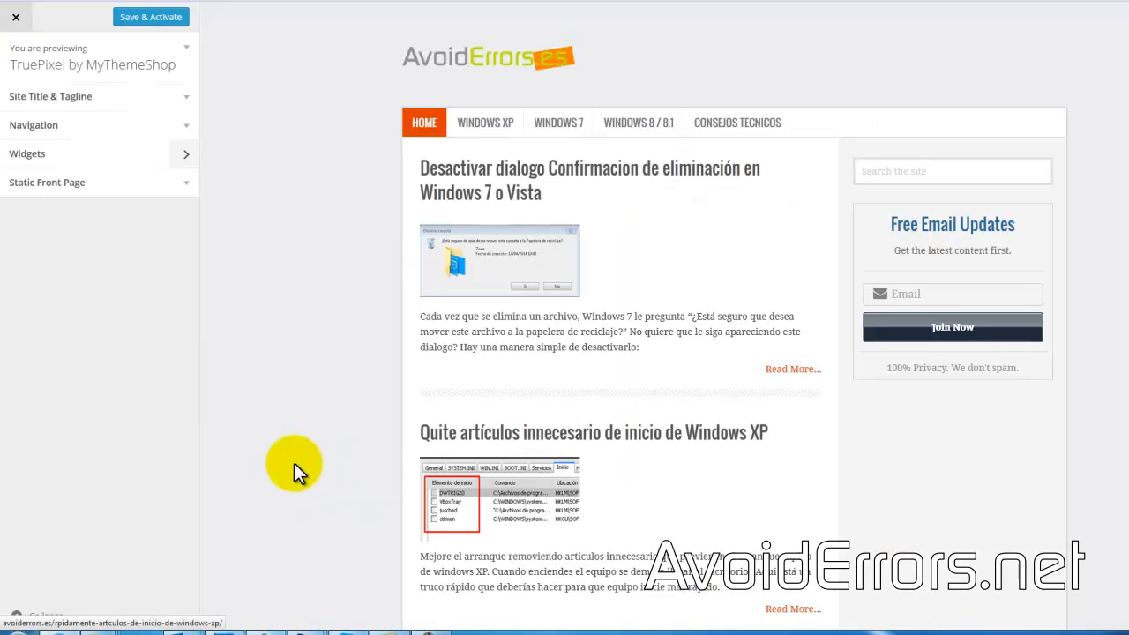